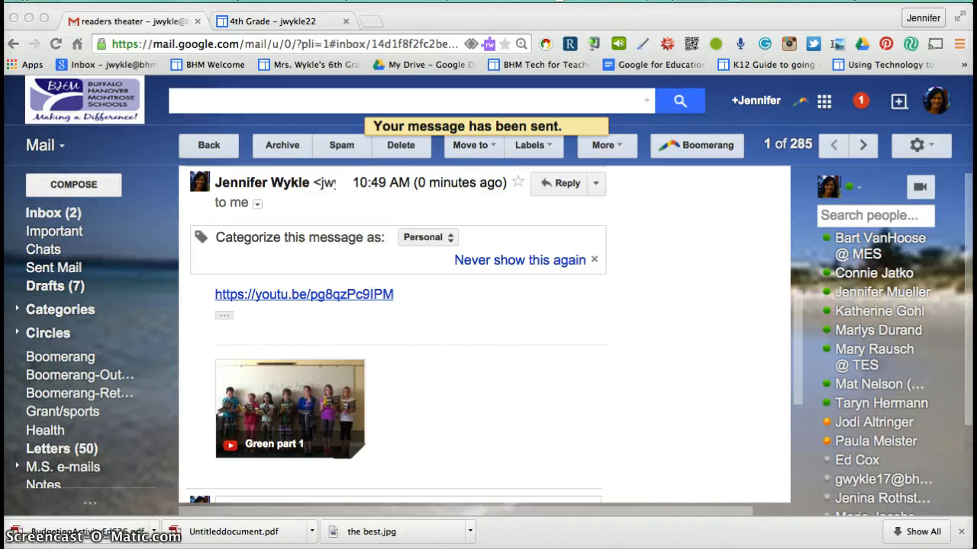
mouse_move(74, 363)
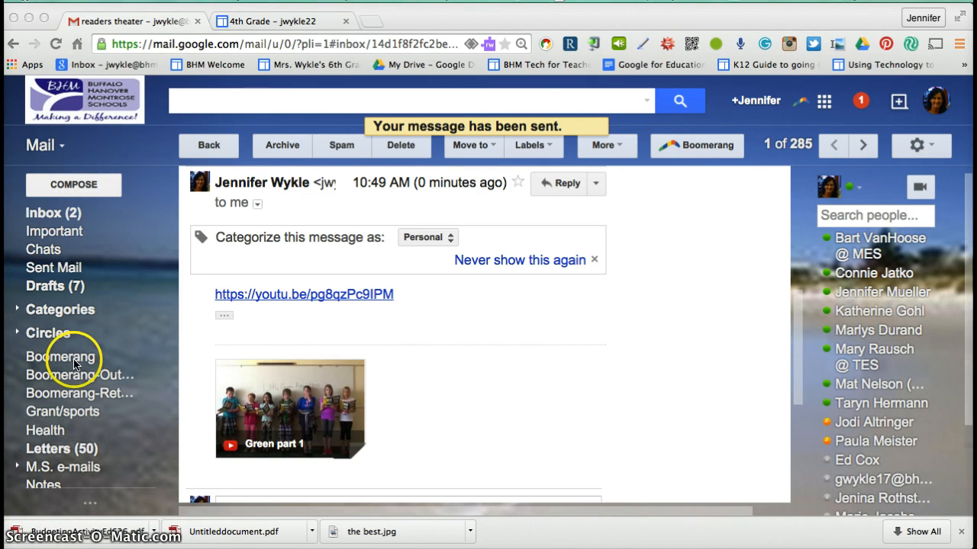
mouse_move(223, 212)
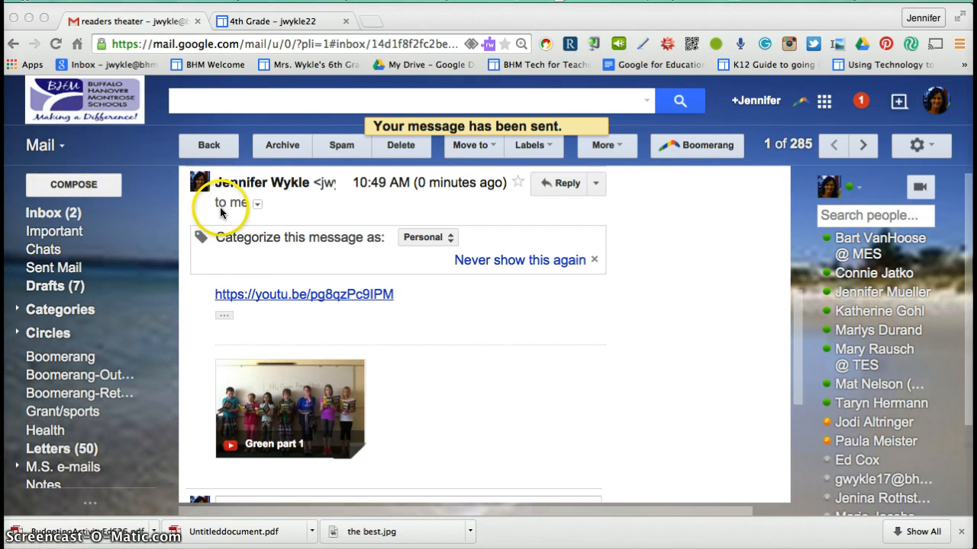
mouse_move(308, 274)
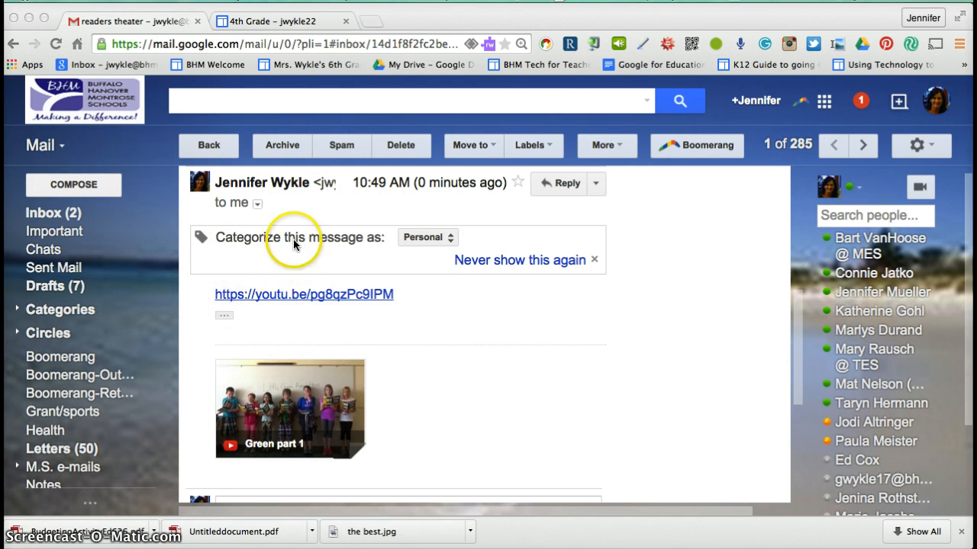
mouse_move(362, 345)
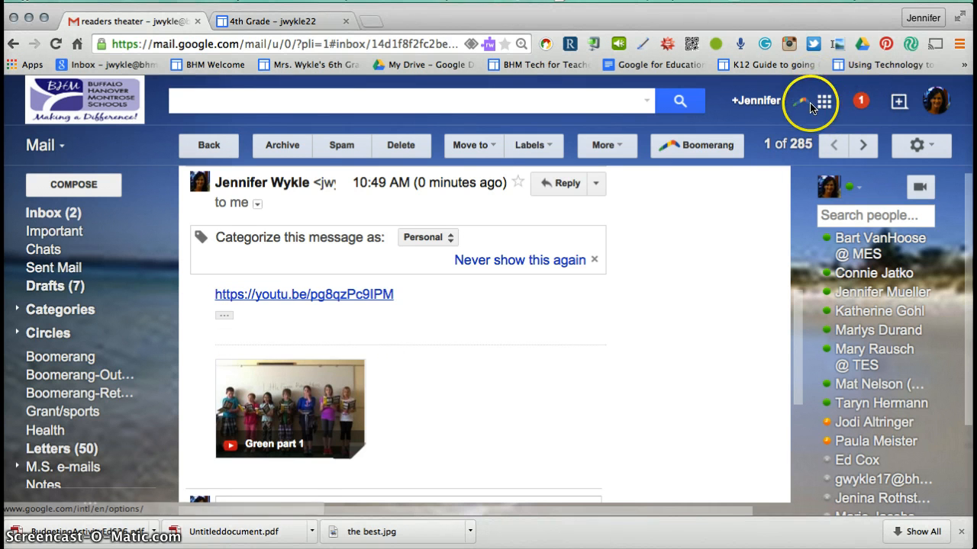
Go to Sites from the Google apps launcher and bring up the 4th Grade ePortfolio site.
click(824, 101)
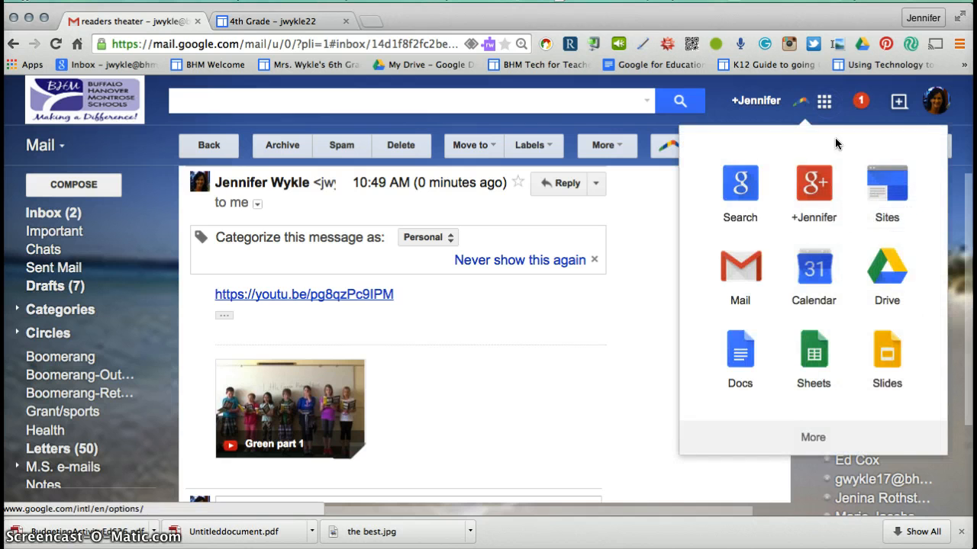
mouse_move(887, 189)
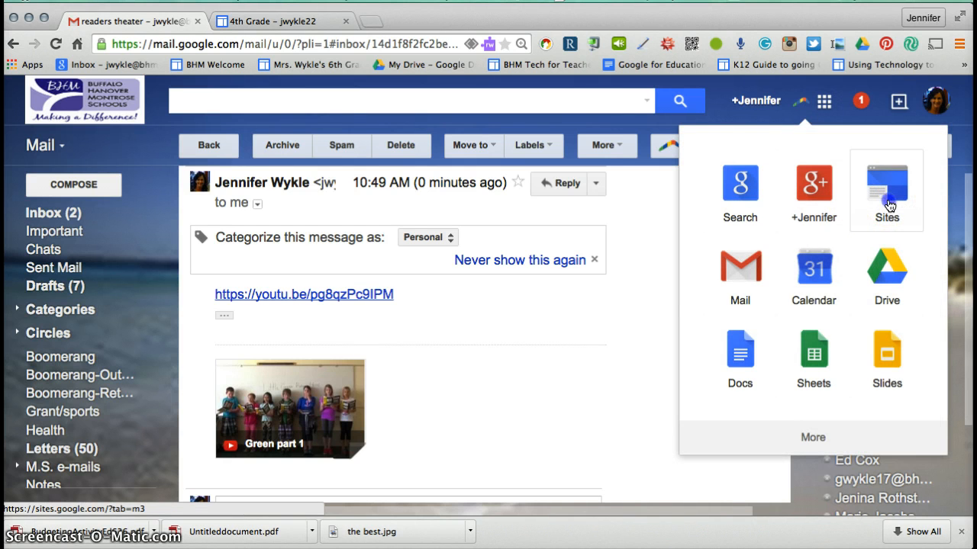
click(886, 186)
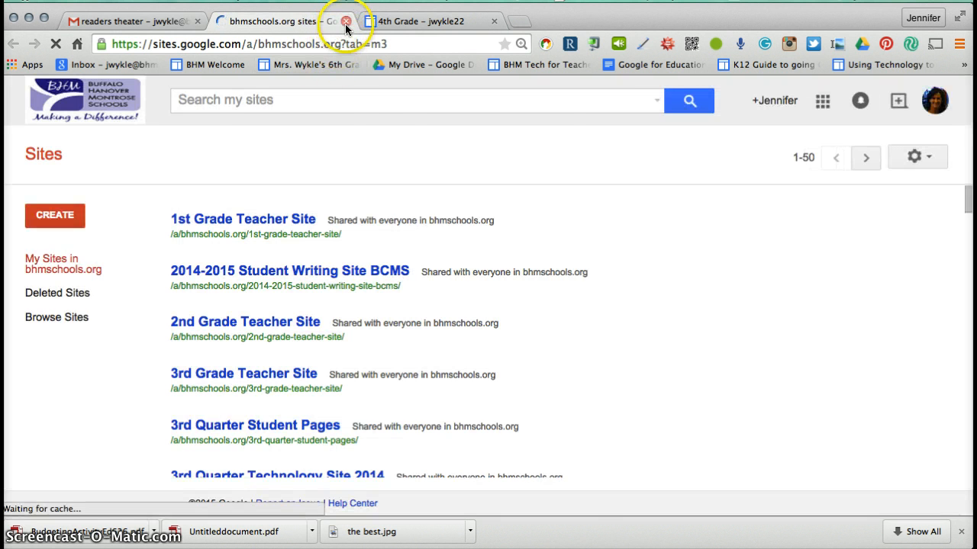
click(347, 21)
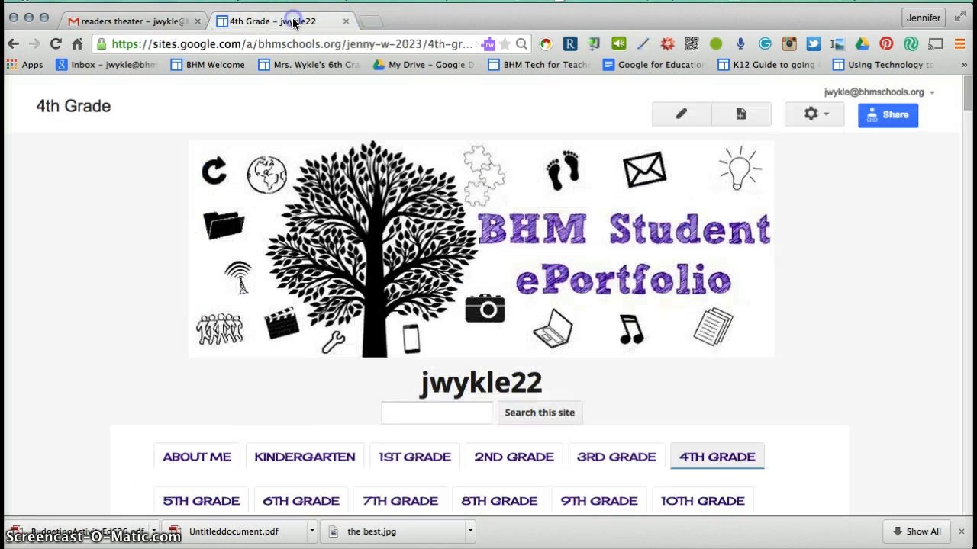
mouse_move(946, 450)
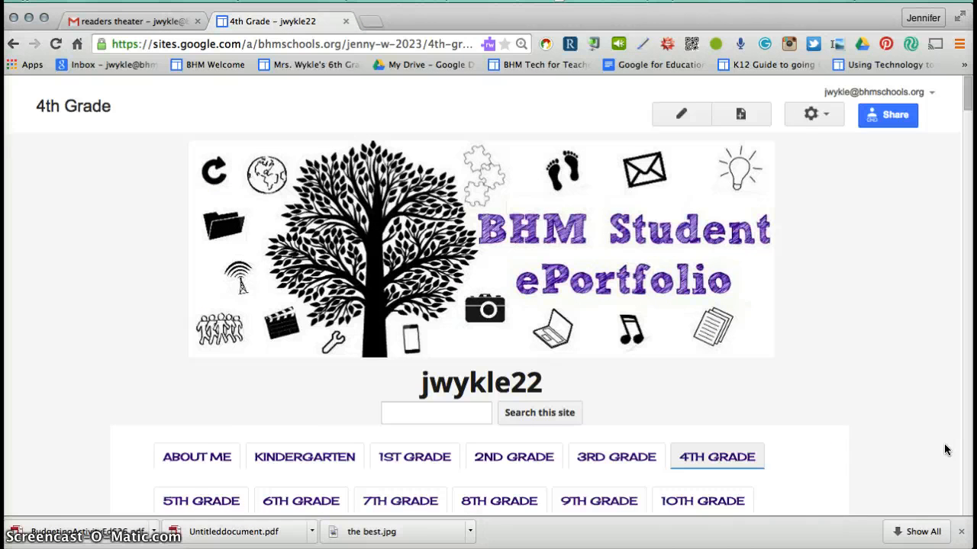
Start a new blank post at the bottom of the 4th Grade page.
click(717, 457)
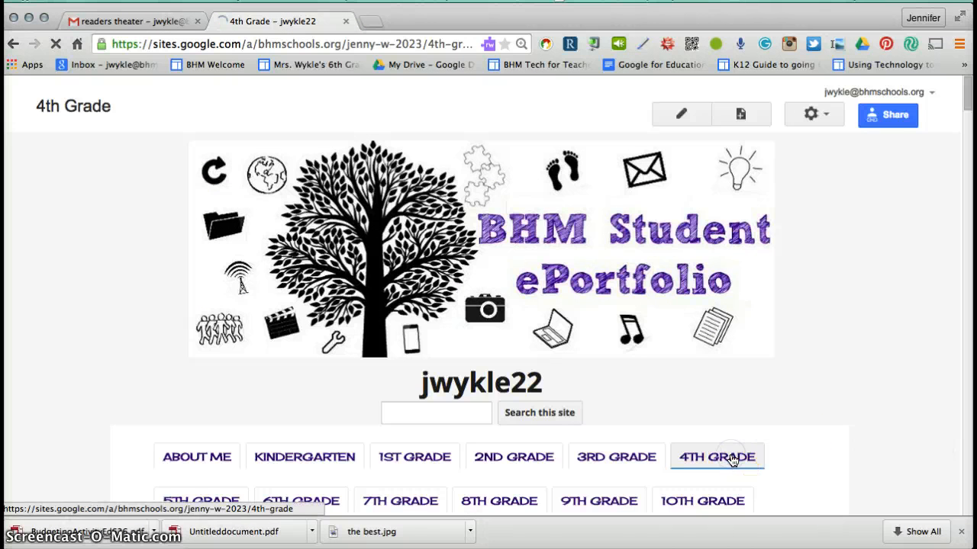
click(717, 458)
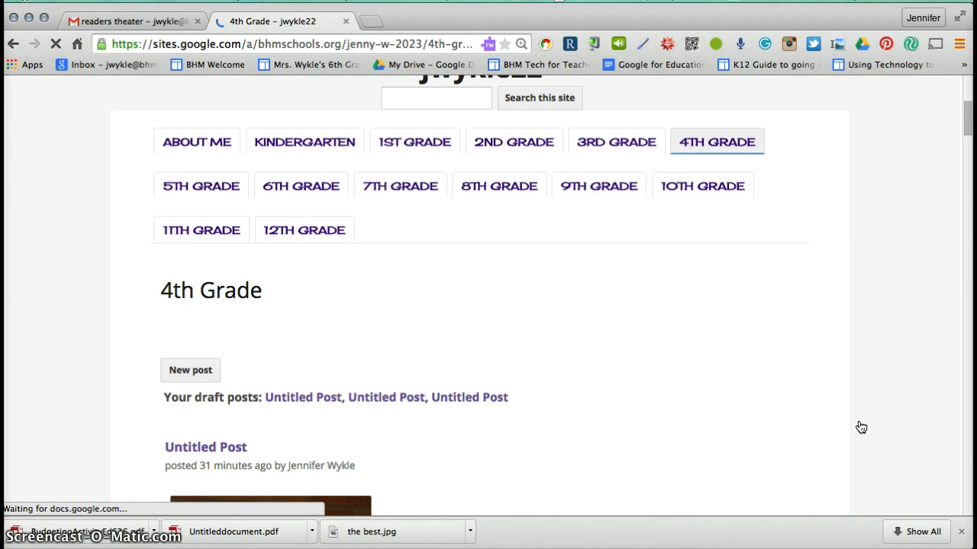
scroll(down, 3)
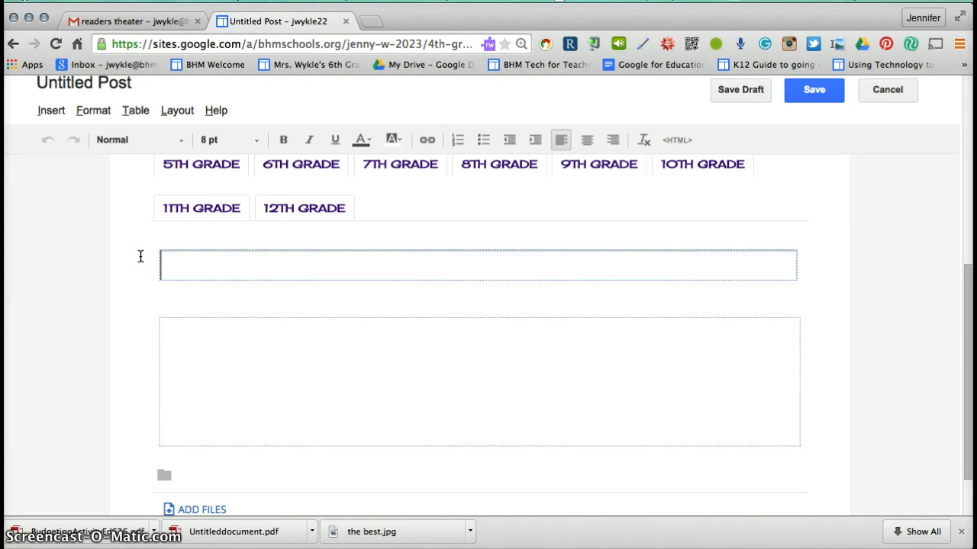
Title the new post "Reader's Theater".
text(Rea)
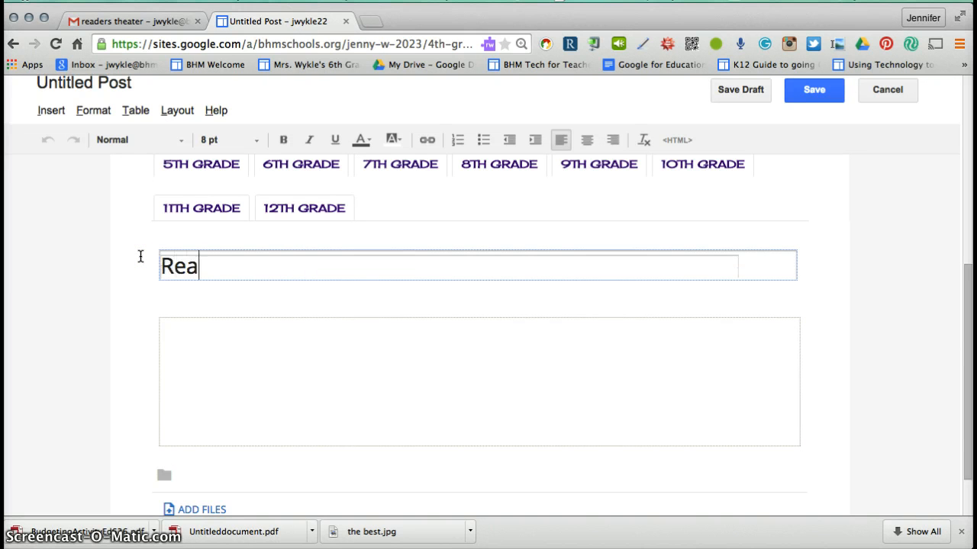
text(der's T)
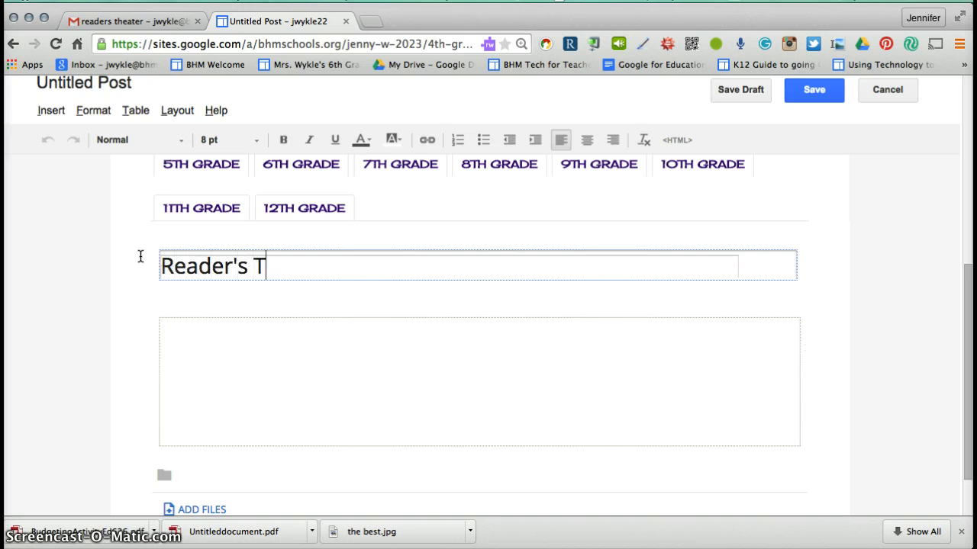
text(heater)
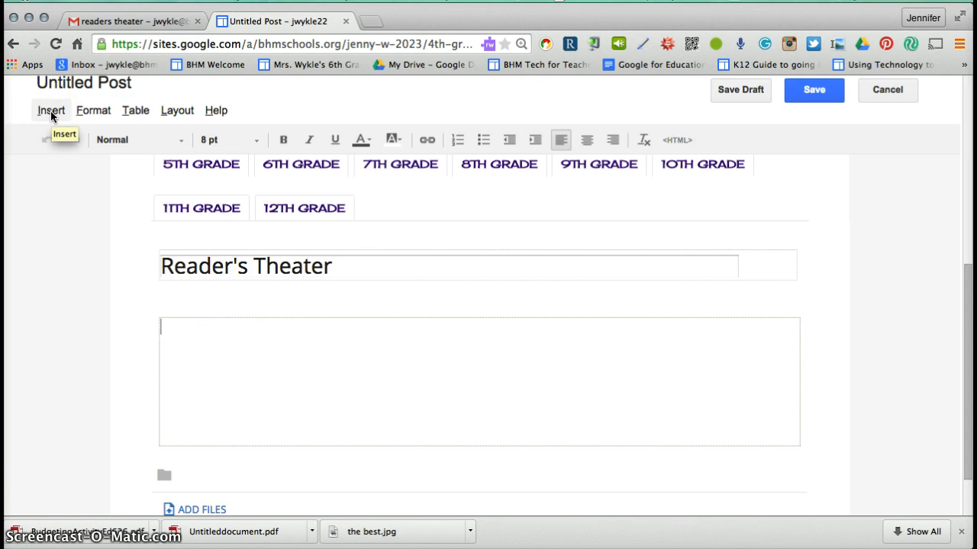
Choose YouTube from the Insert menu to bring up the video embed dialog.
click(52, 110)
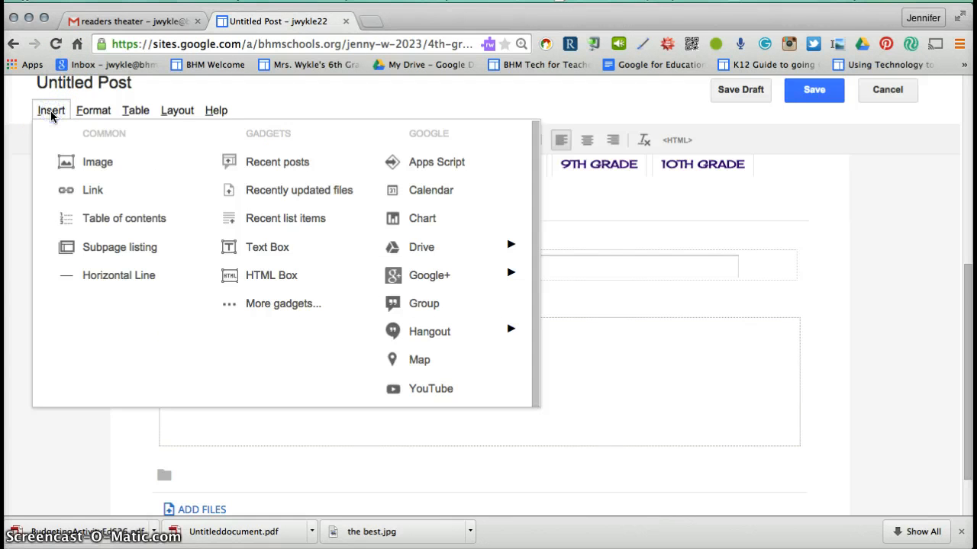
mouse_move(391, 389)
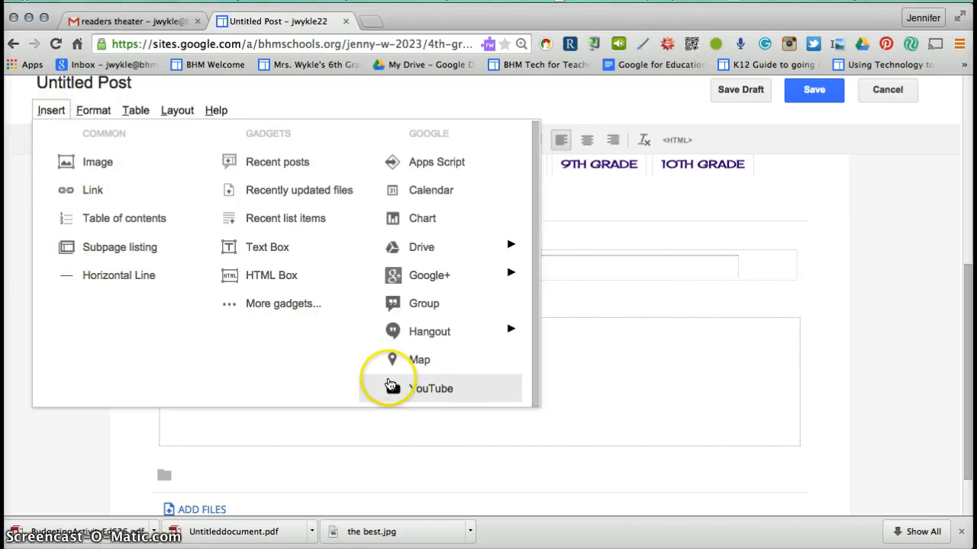
mouse_move(411, 396)
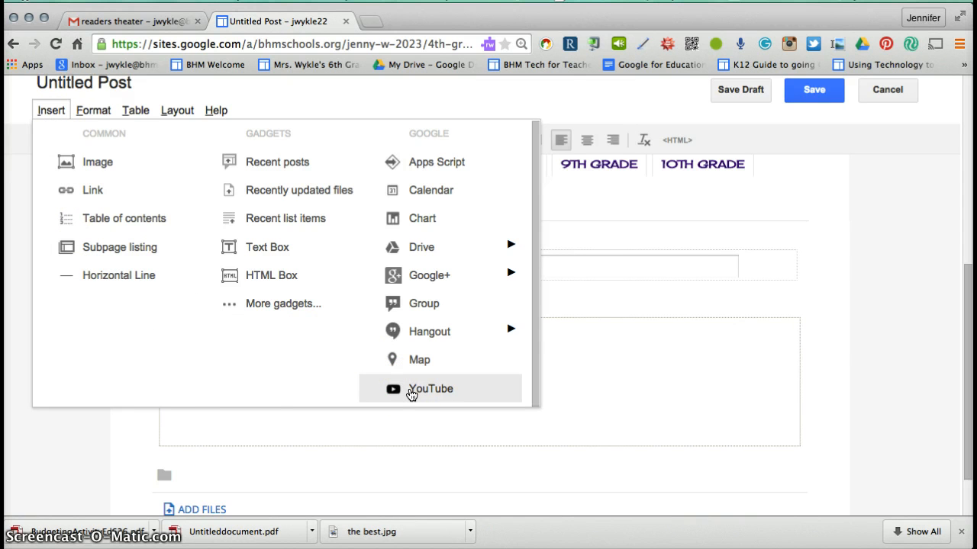
click(430, 389)
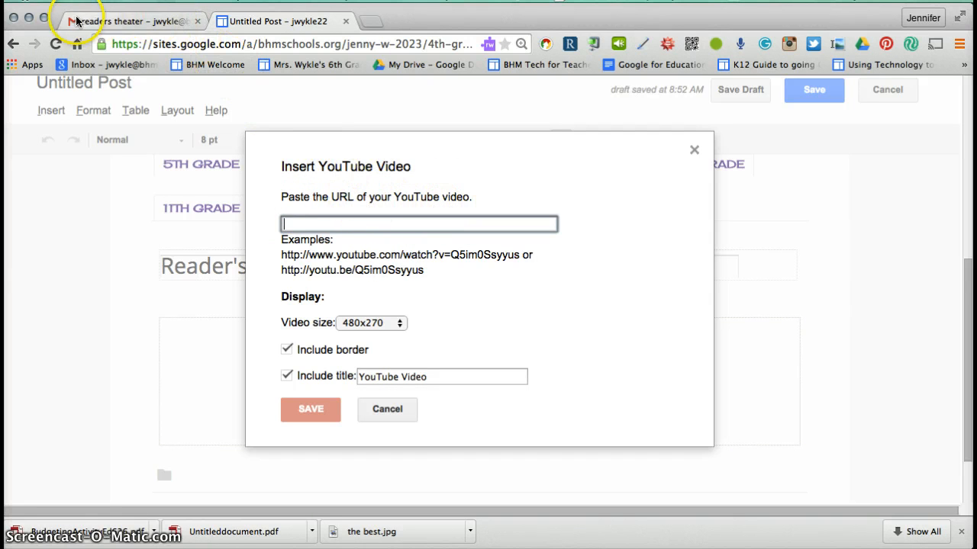
Switch to the Gmail sent message that holds the youtu.be link.
click(129, 22)
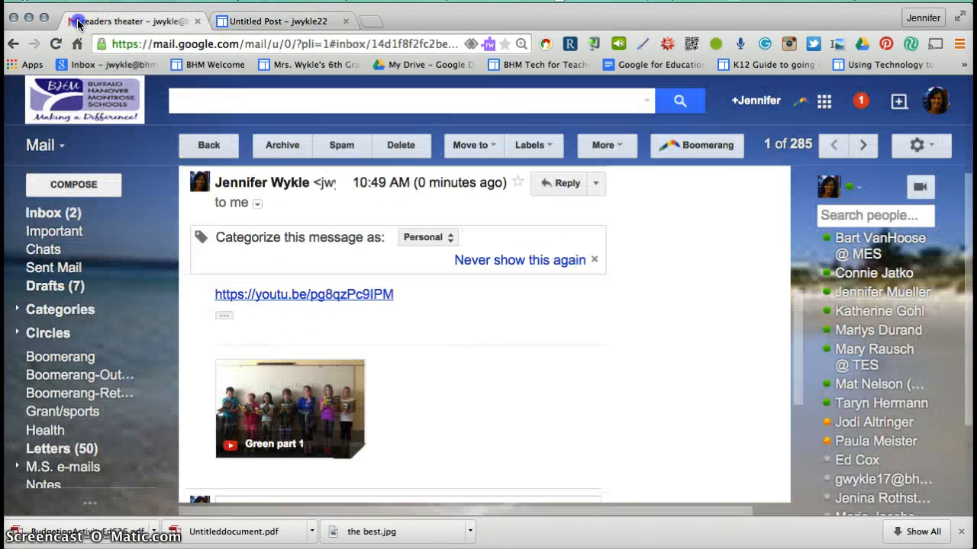
mouse_move(206, 286)
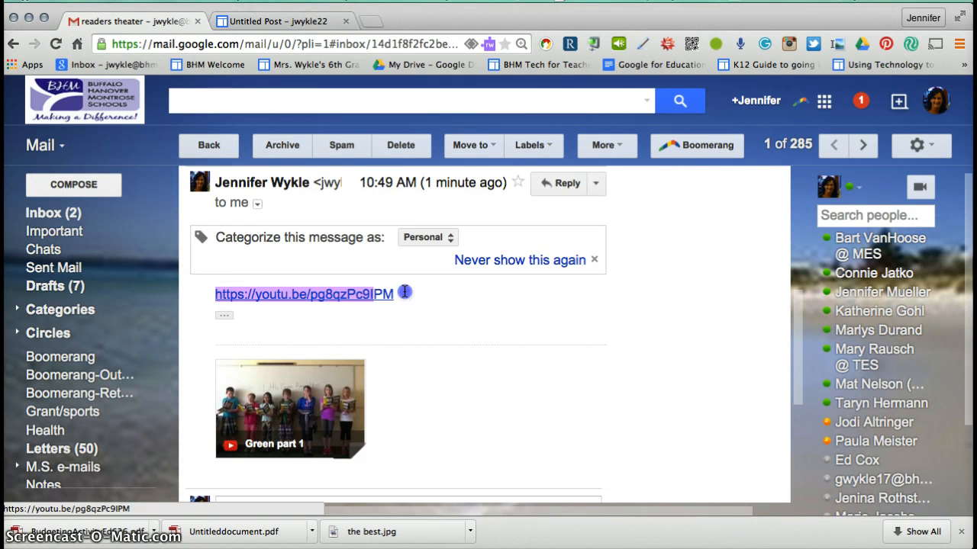
mouse_move(364, 298)
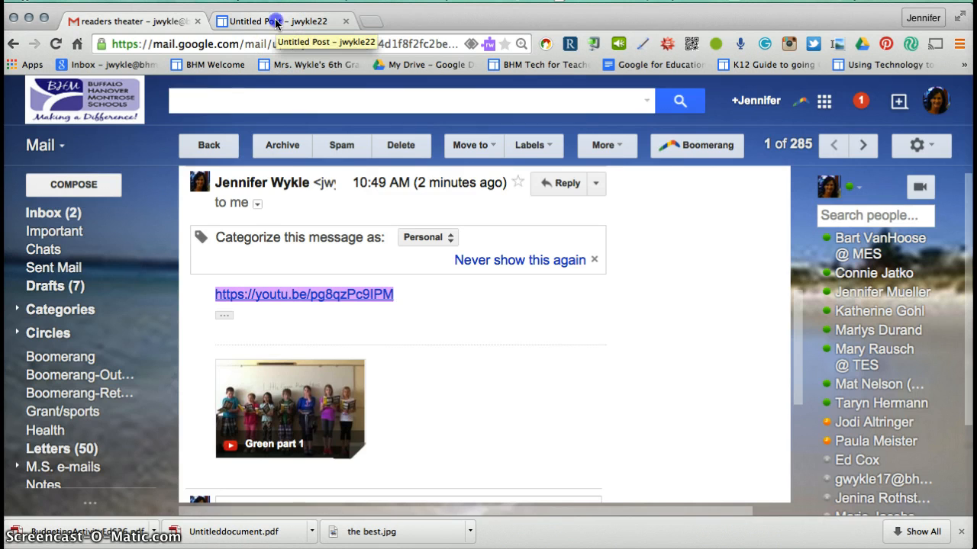
click(272, 21)
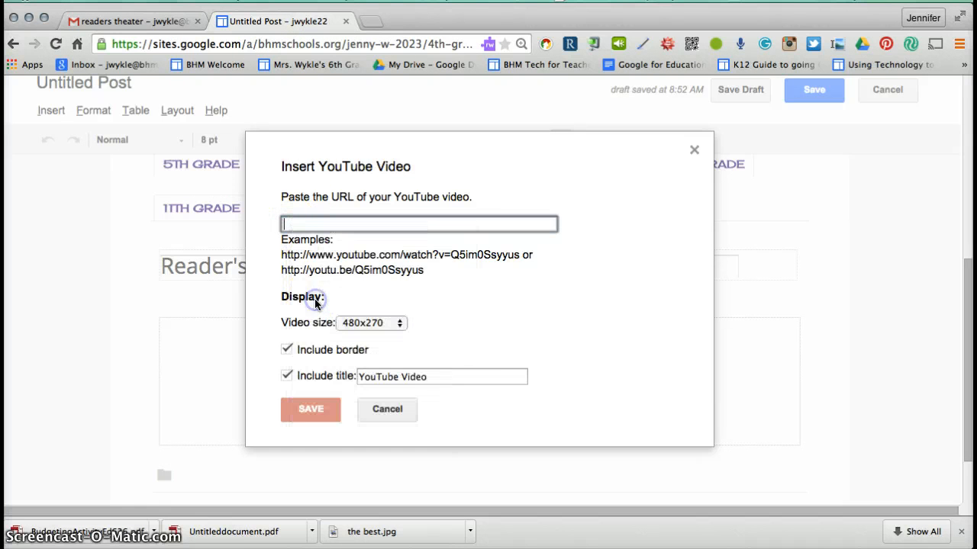
text(https://youtu.be/pg8qzPc9IPM)
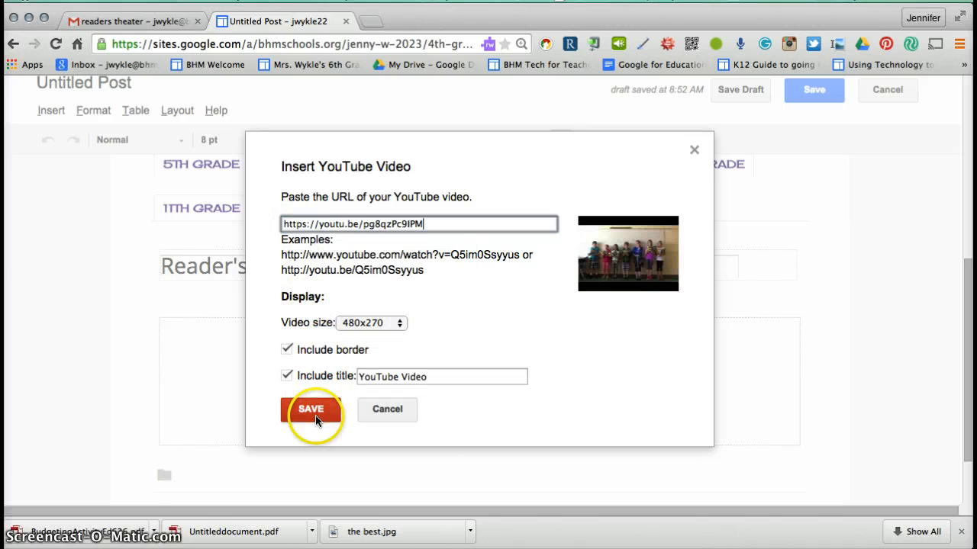
click(311, 409)
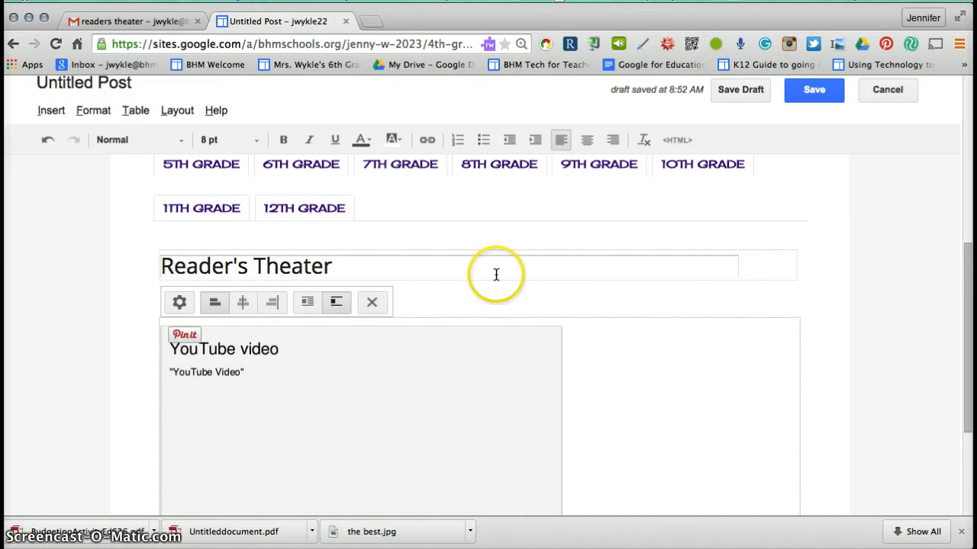
mouse_move(813, 90)
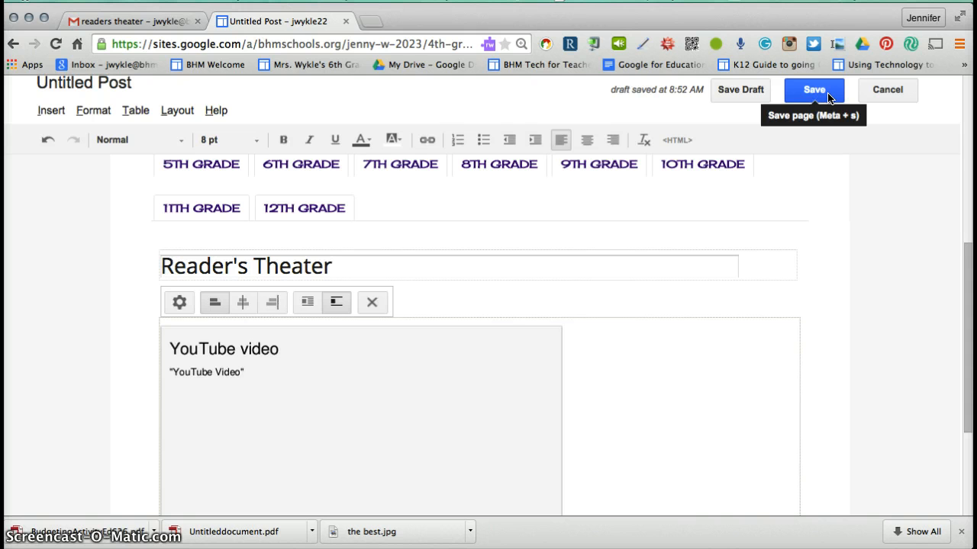
Save the post so Reader's Theater appears published on the 4th Grade page with its video.
click(813, 89)
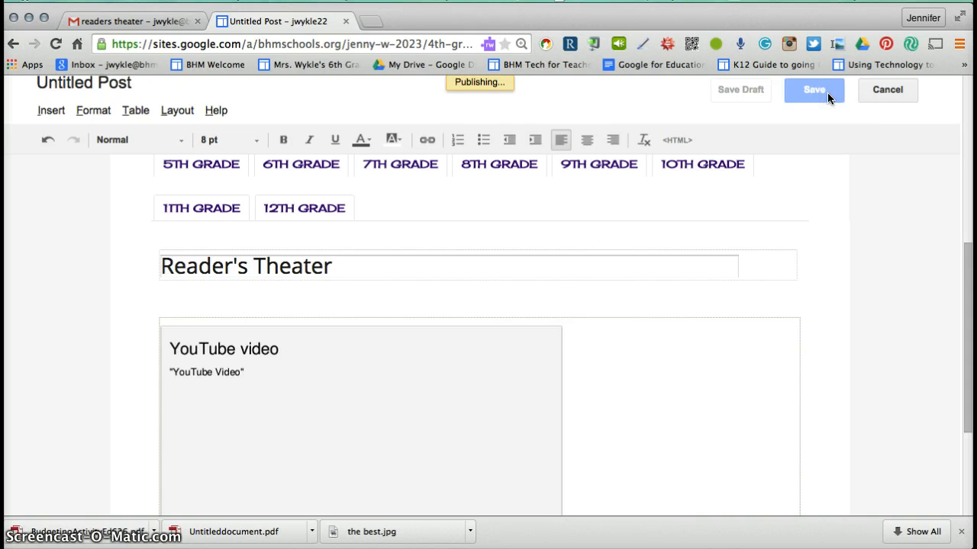
click(813, 88)
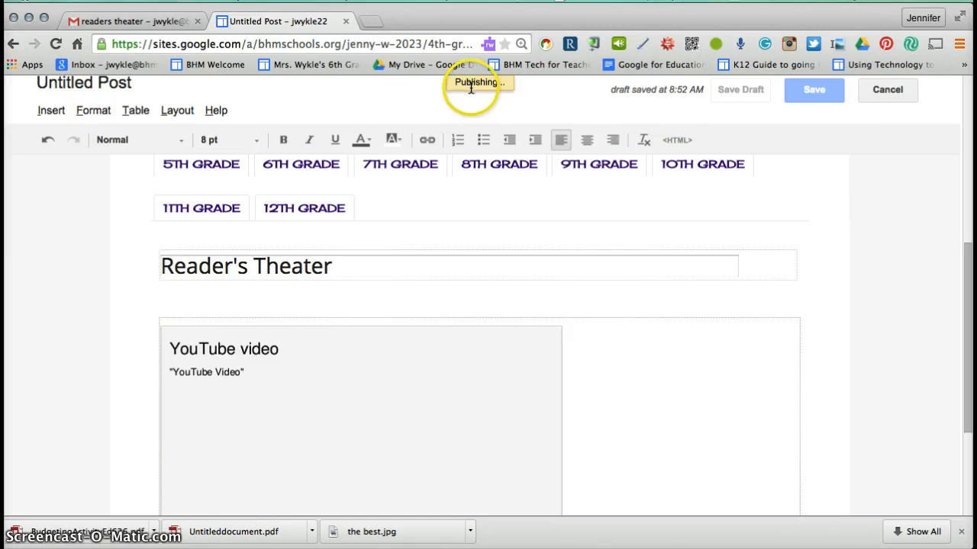
click(814, 88)
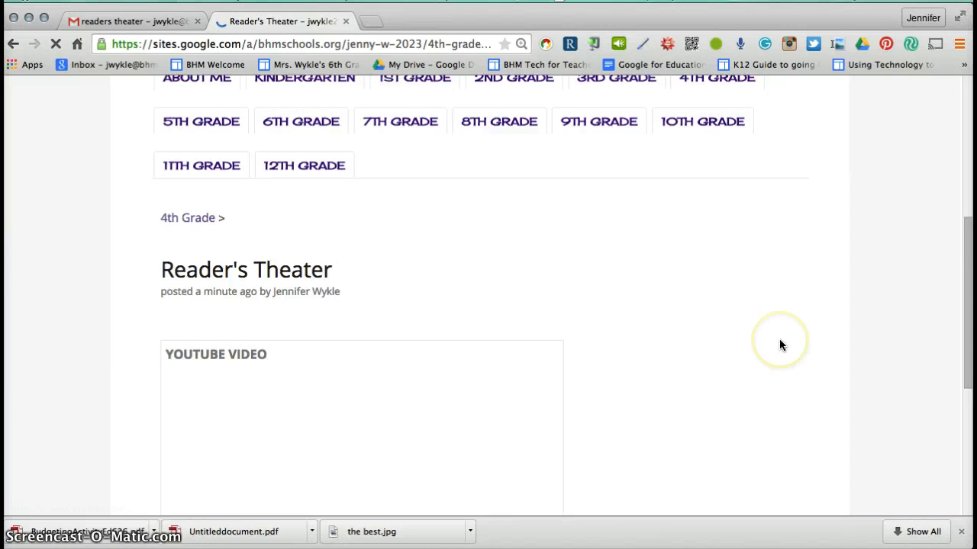
scroll(down, 3)
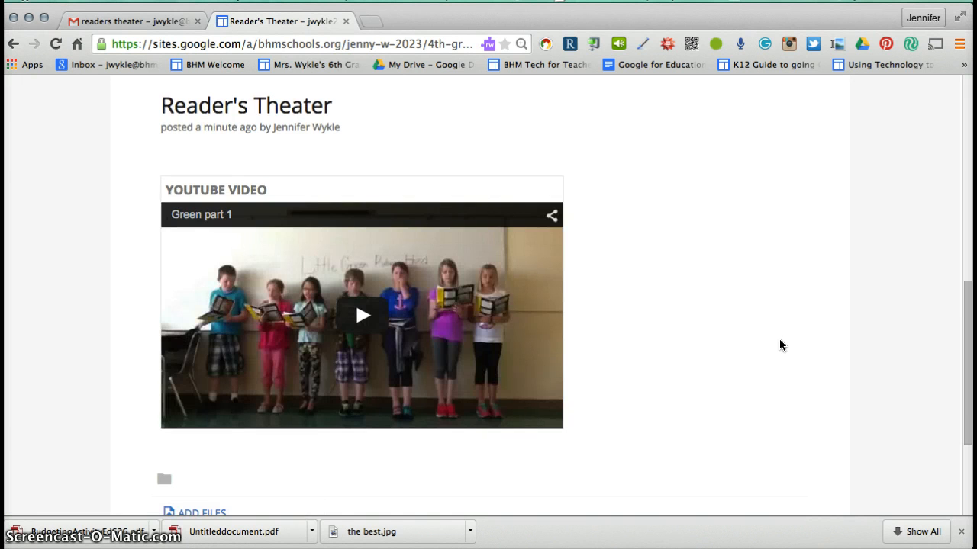
mouse_move(766, 342)
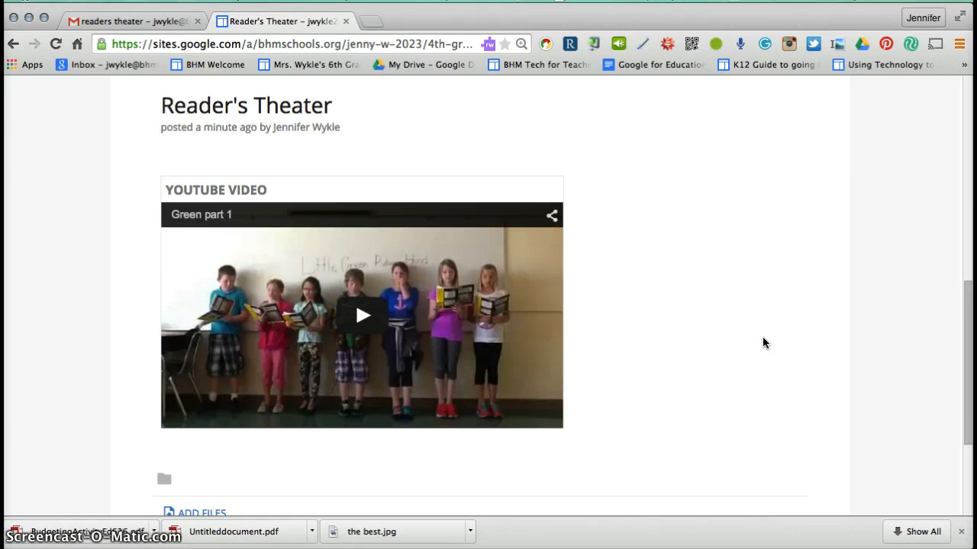